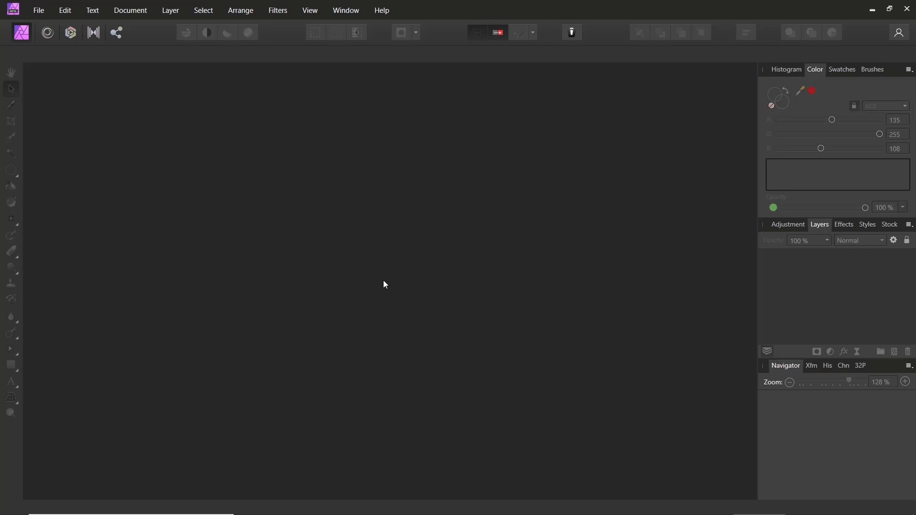
mouse_move(313, 246)
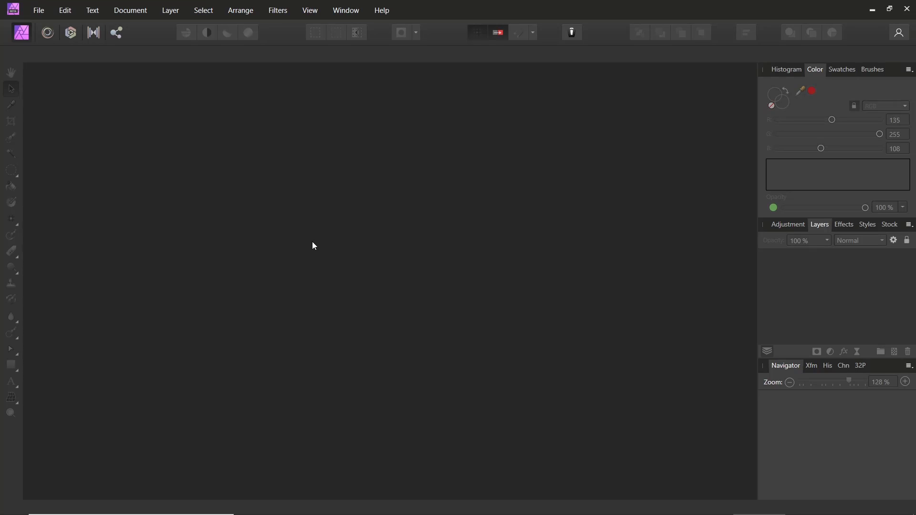
Create a new blank document from the Web WSVGA 1024 × 600 px preset
left_click(39, 10)
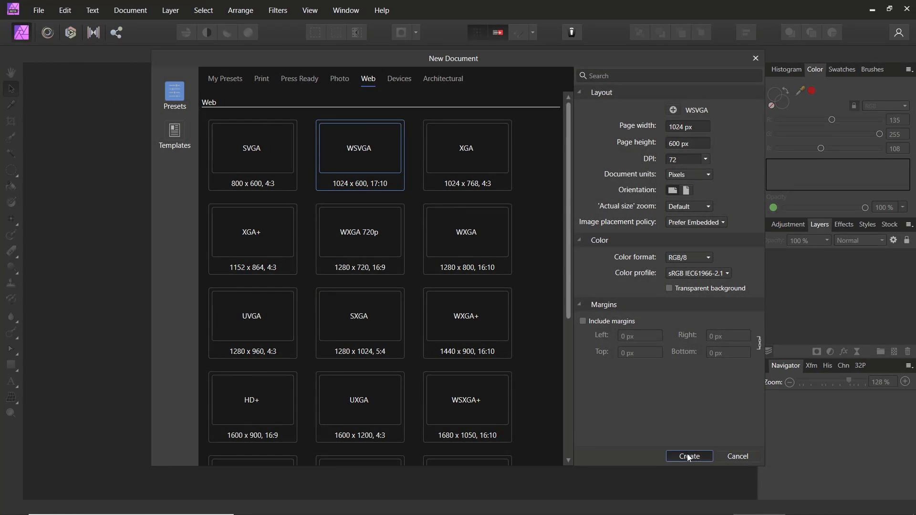
left_click(688, 457)
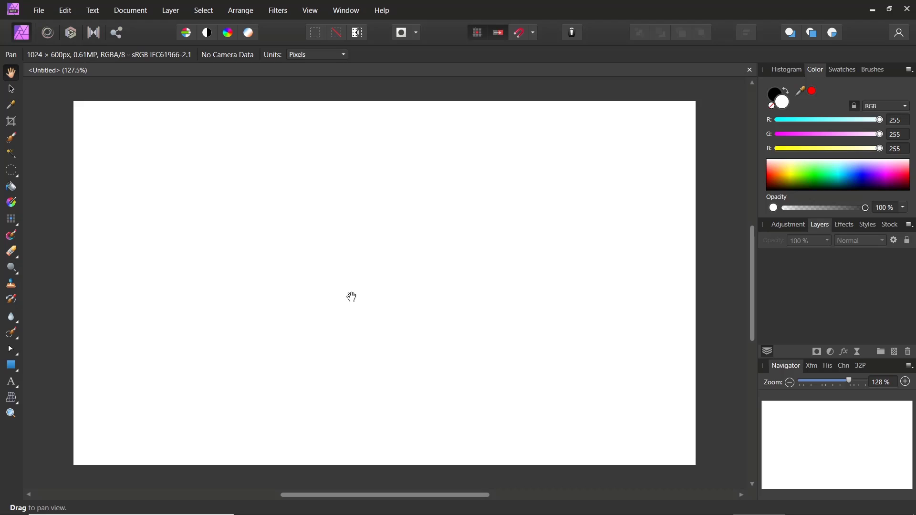
mouse_move(9, 180)
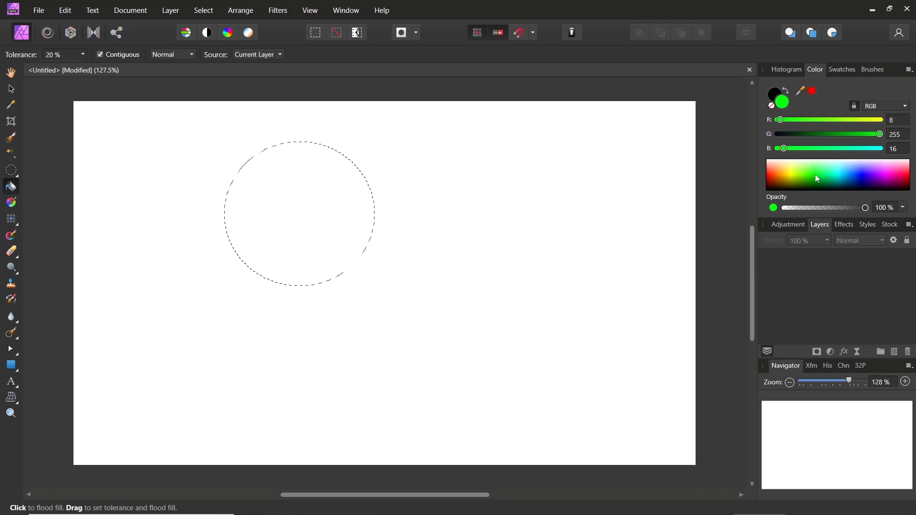
Fill the circular selection with solid blue, then deselect it
left_click(327, 189)
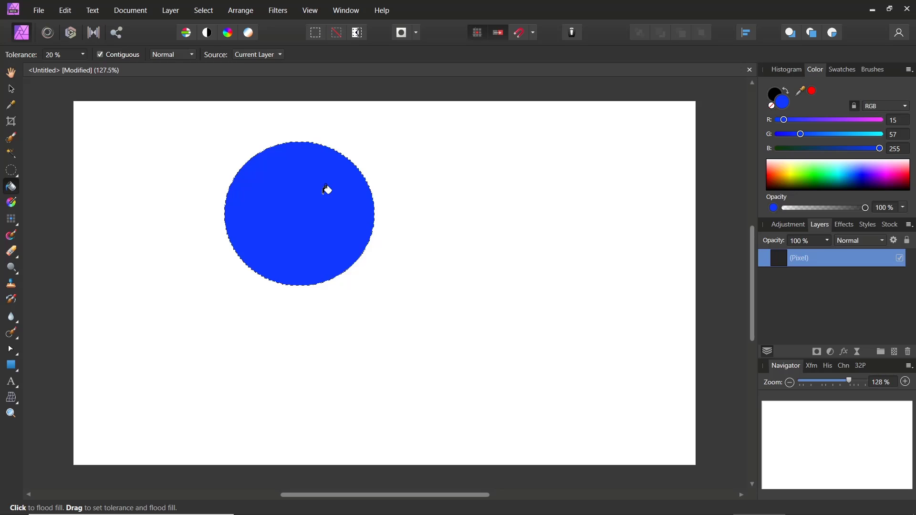
left_click(203, 10)
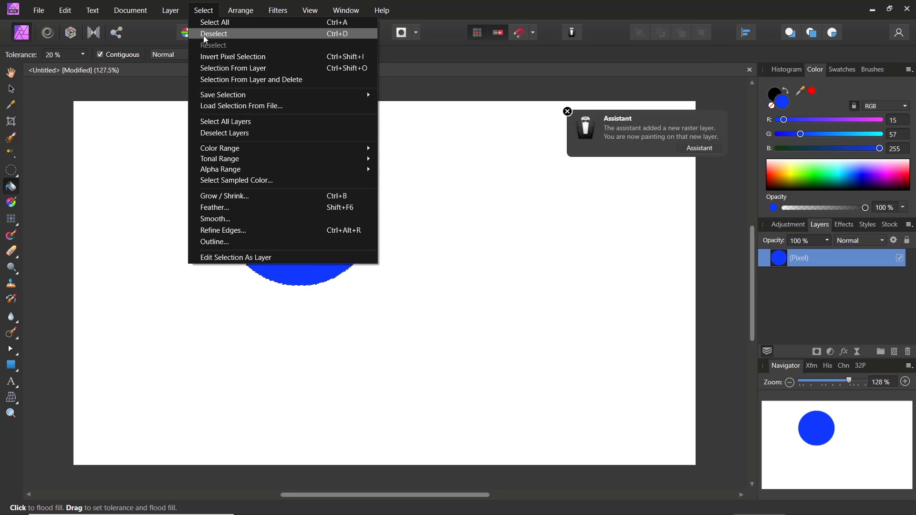
left_click(214, 33)
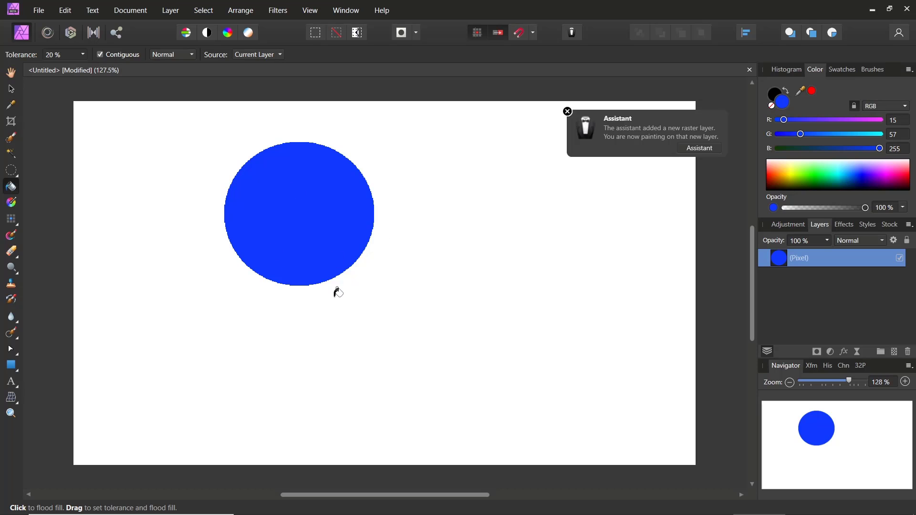
left_click(39, 10)
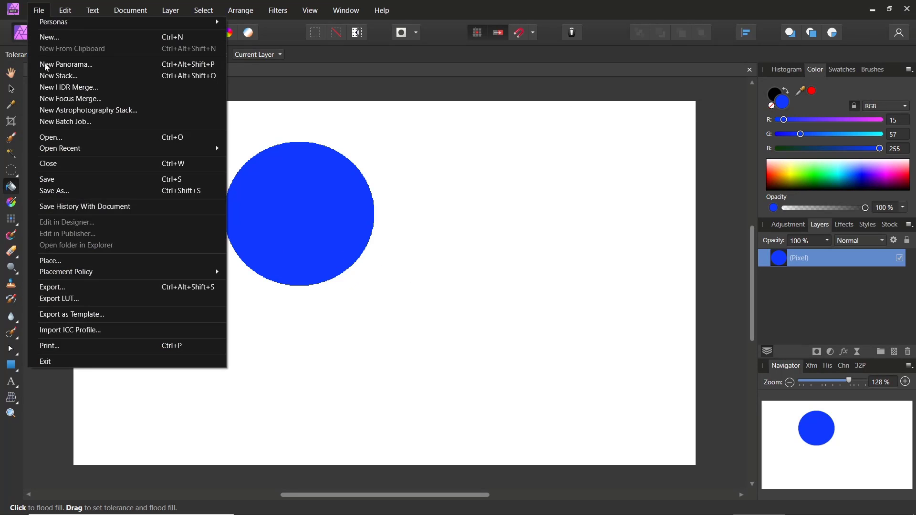
mouse_move(74, 287)
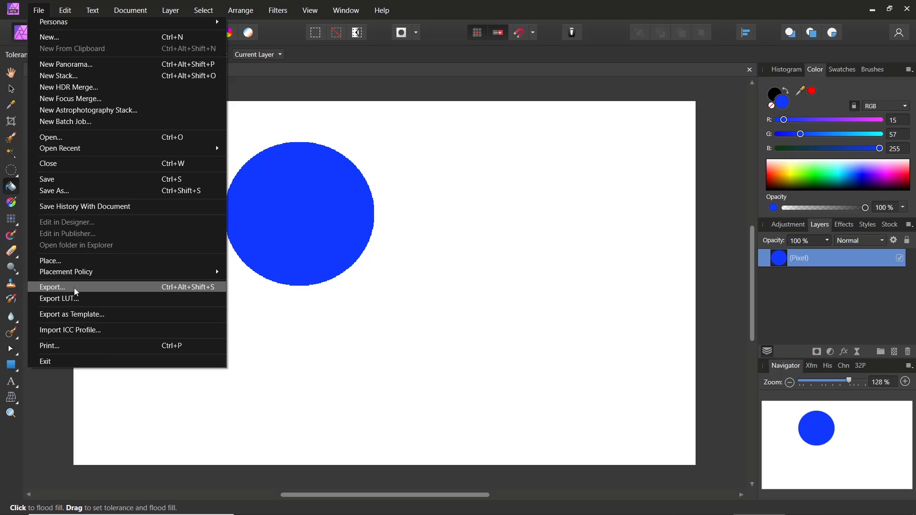
Set the export format to JPEG with the JPEG (High quality) preset, bringing up Save As
left_click(52, 287)
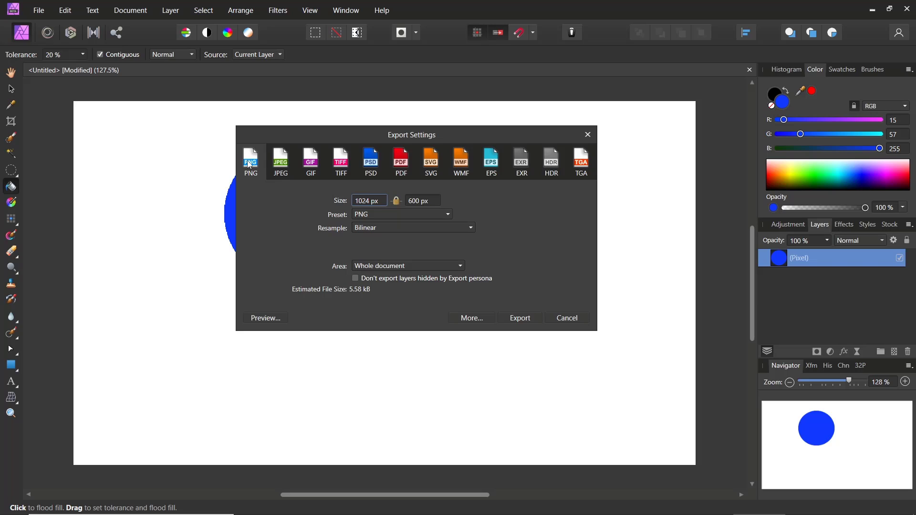
left_click(280, 162)
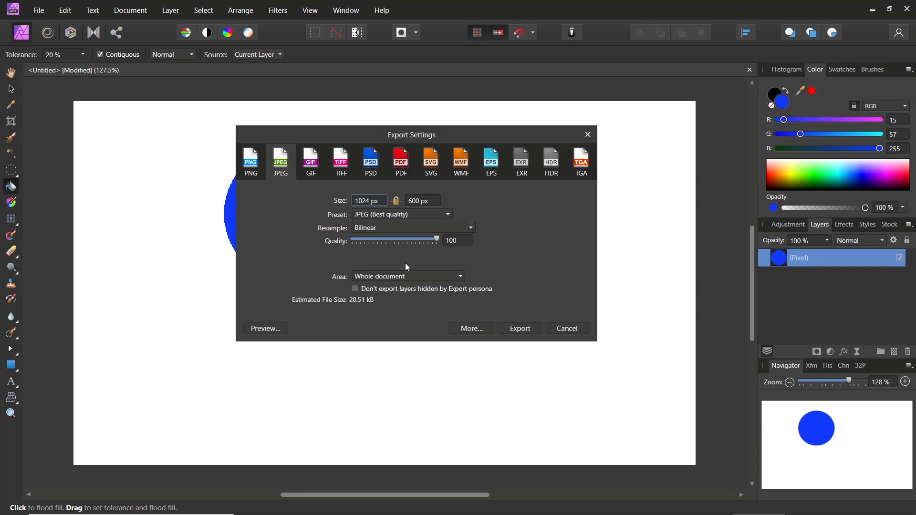
left_click(402, 213)
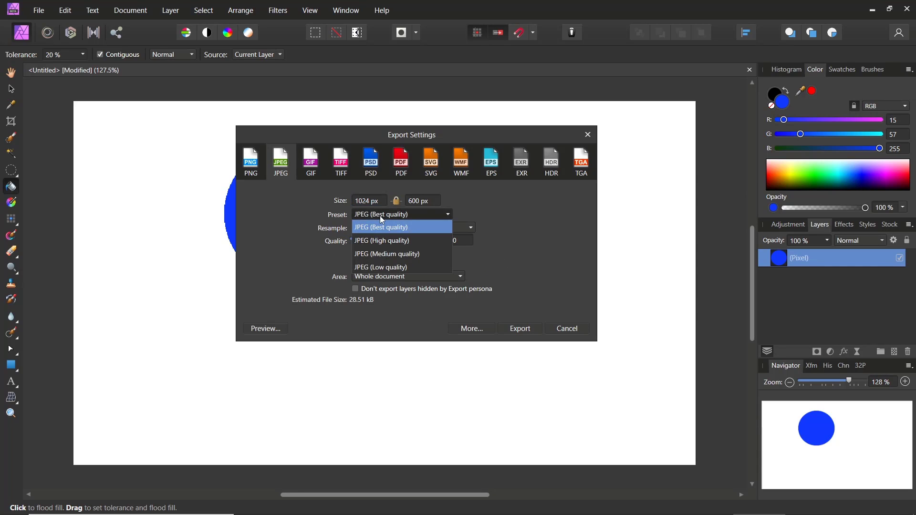
mouse_move(374, 245)
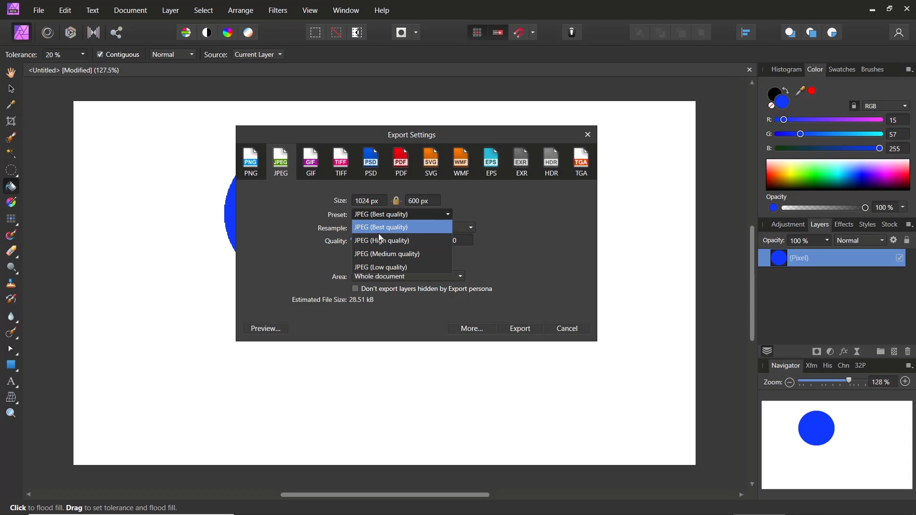
left_click(382, 240)
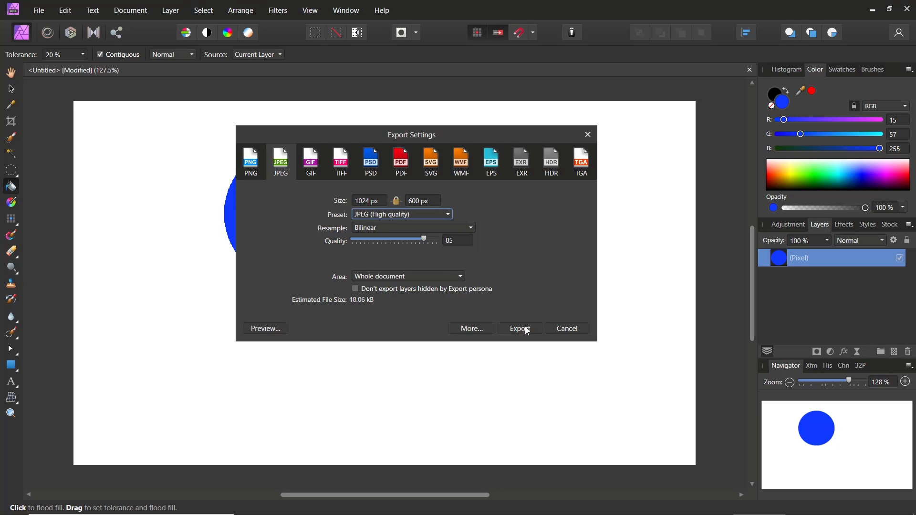
left_click(519, 329)
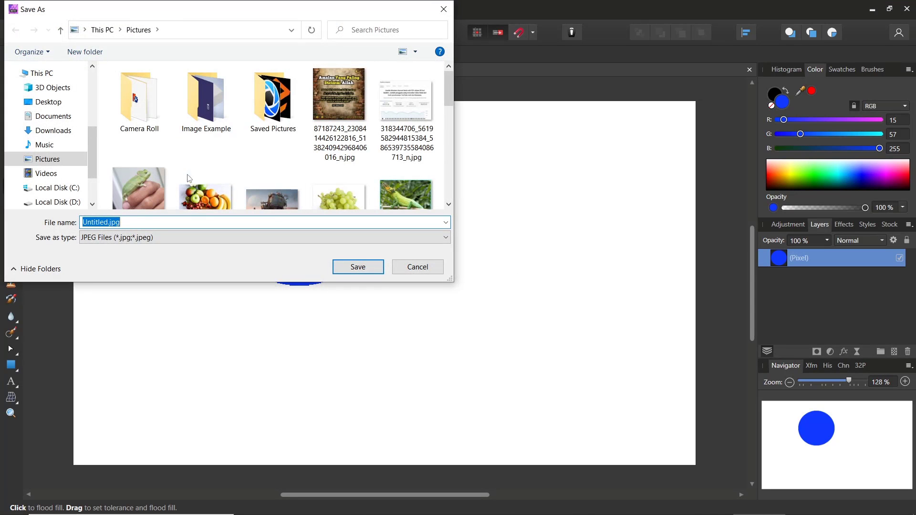